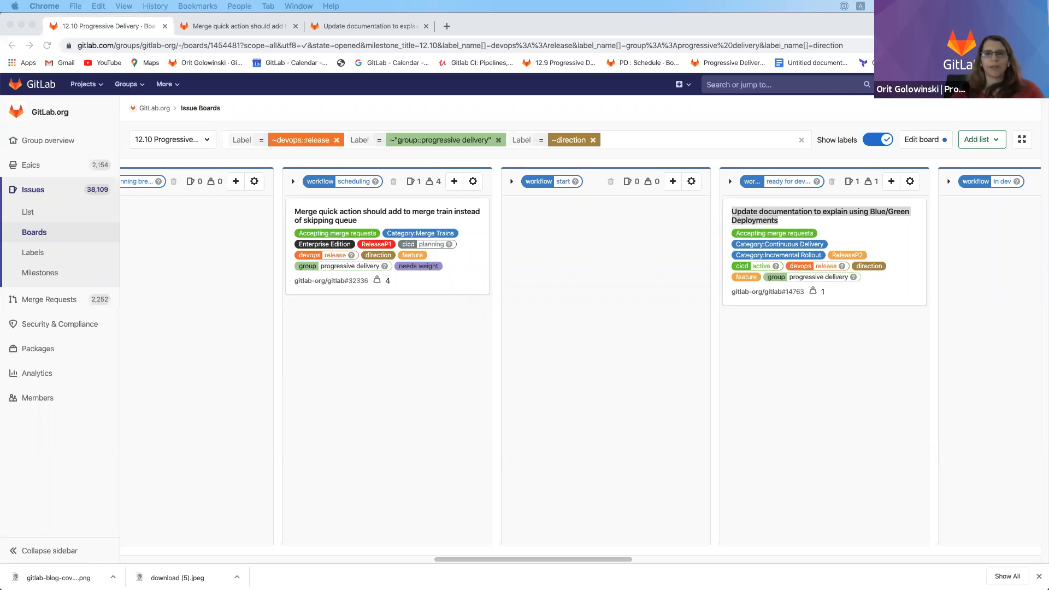
pyautogui.moveTo(423, 197)
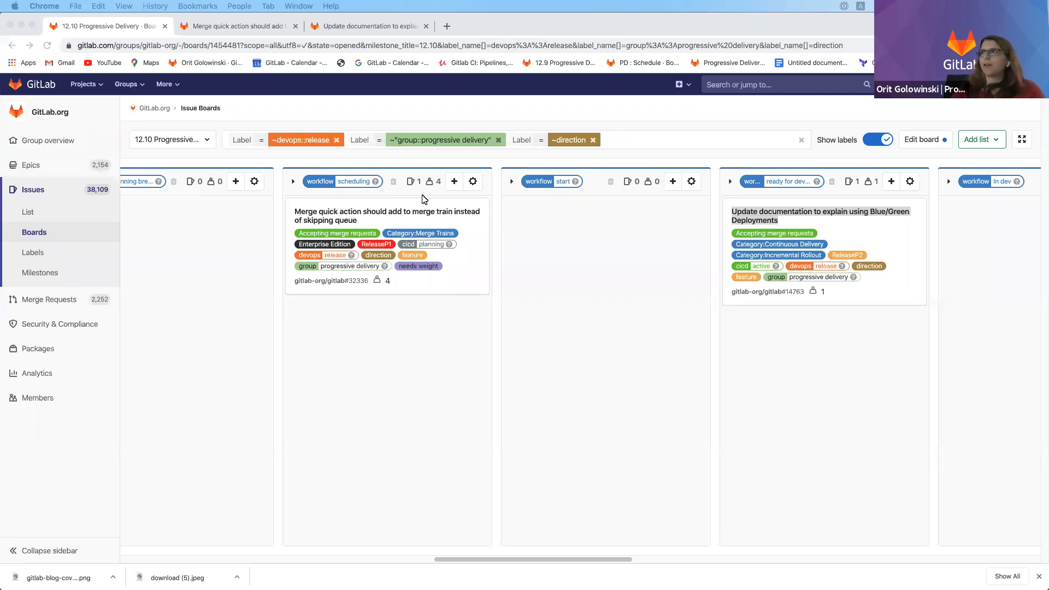
pyautogui.moveTo(474, 216)
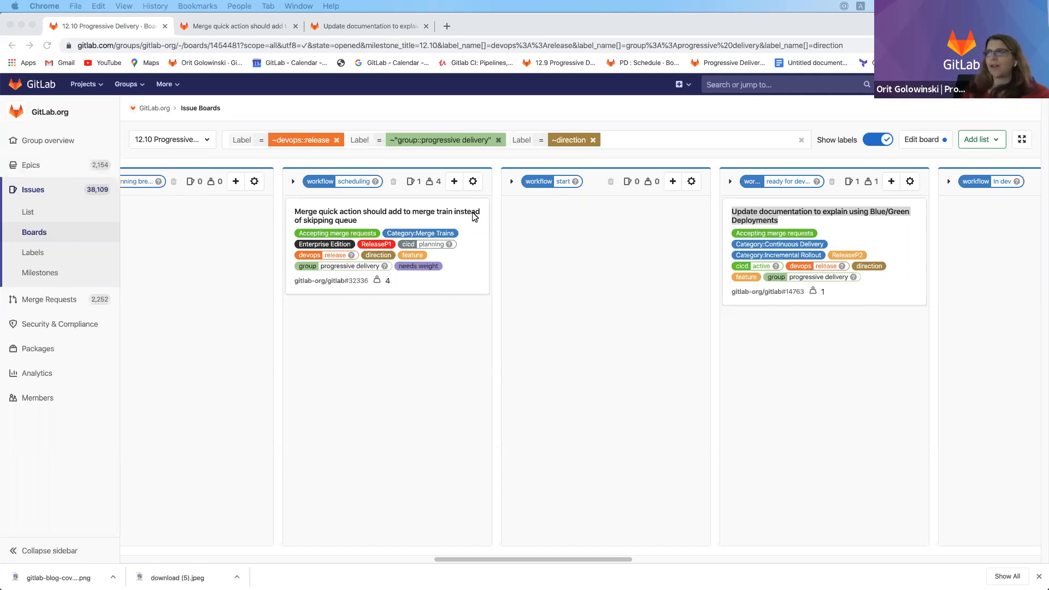
pyautogui.moveTo(260, 74)
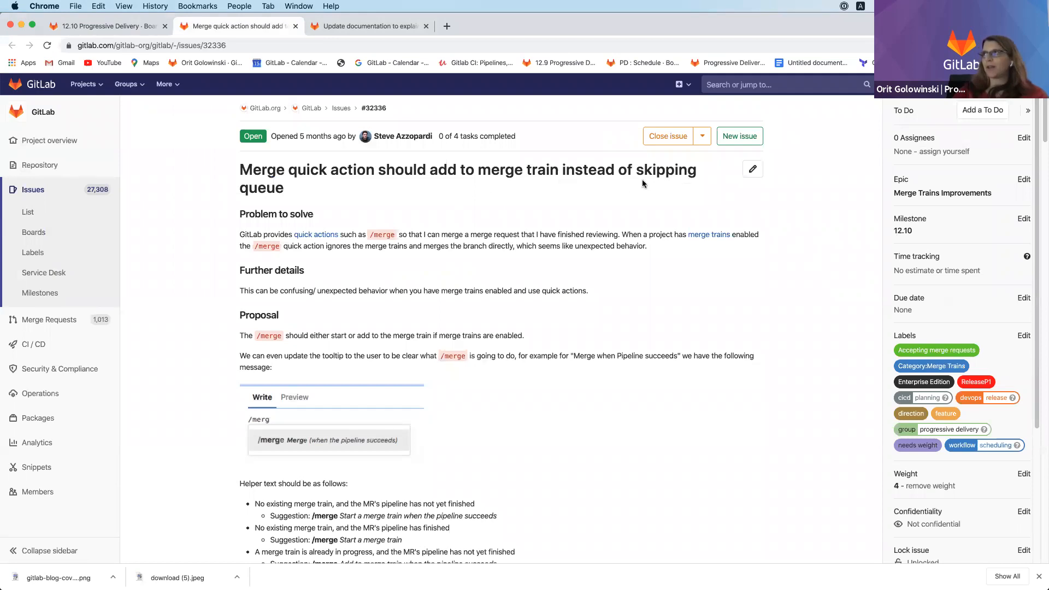
pyautogui.moveTo(317, 195)
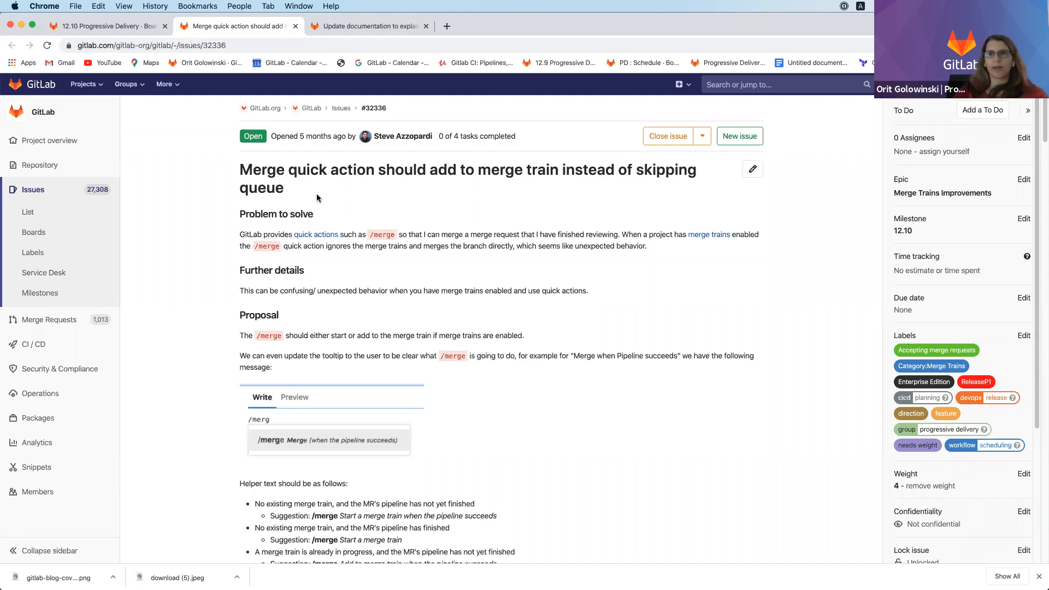
pyautogui.moveTo(314, 199)
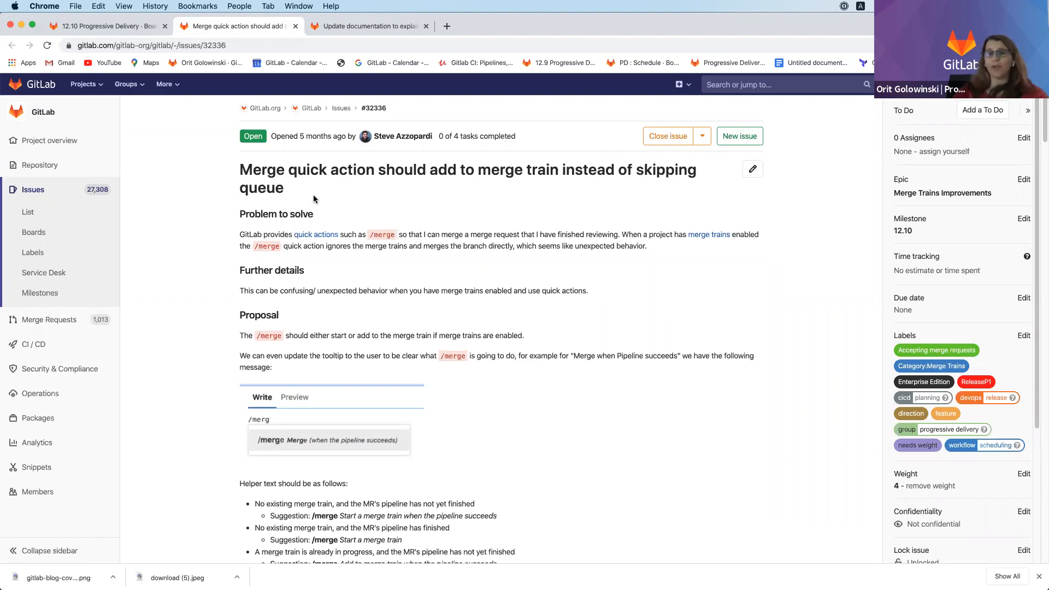
pyautogui.moveTo(310, 211)
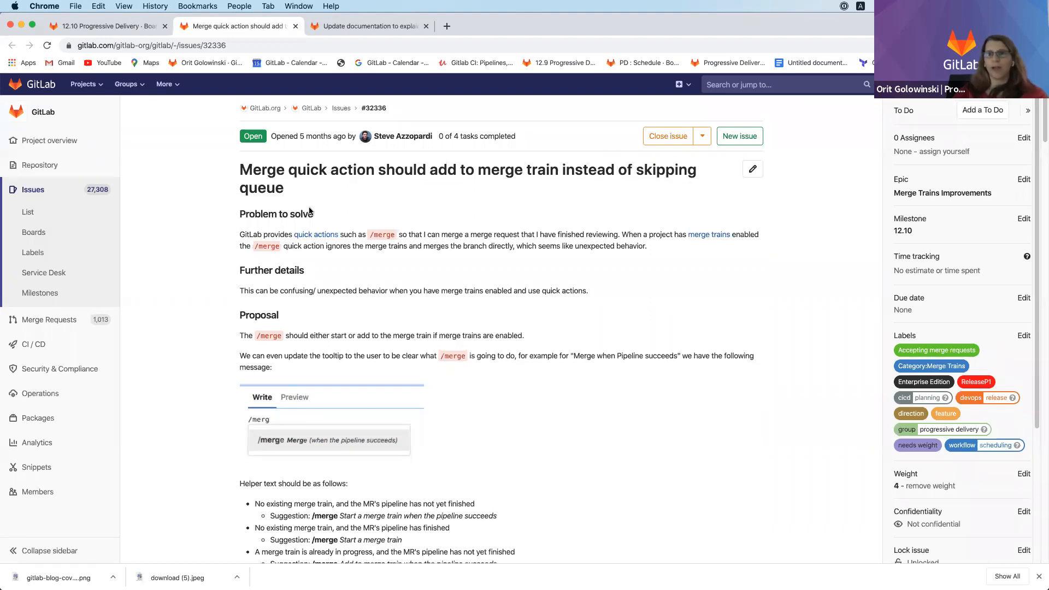
pyautogui.moveTo(306, 214)
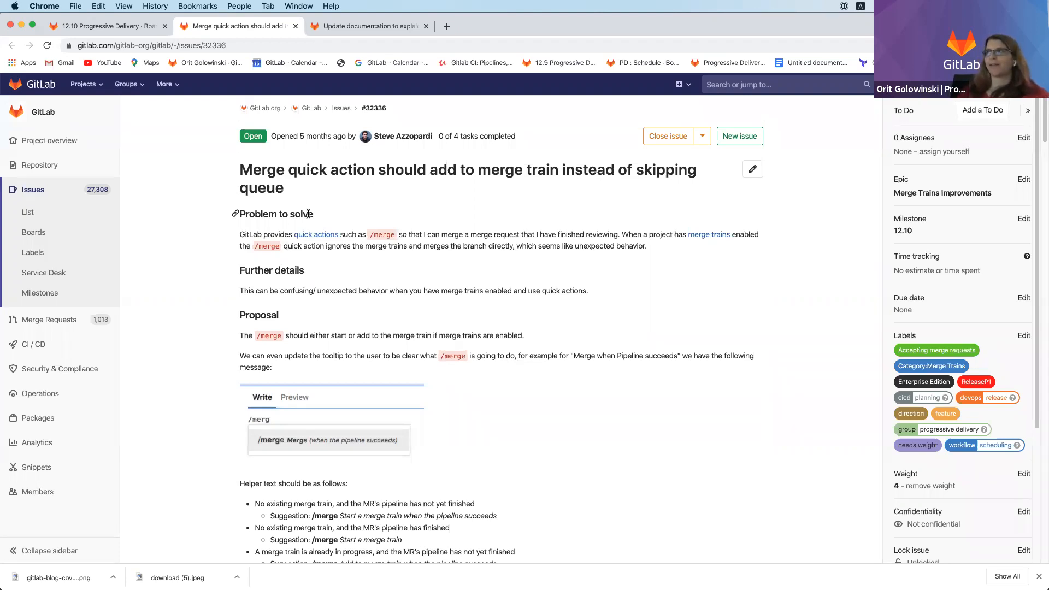
pyautogui.moveTo(284, 37)
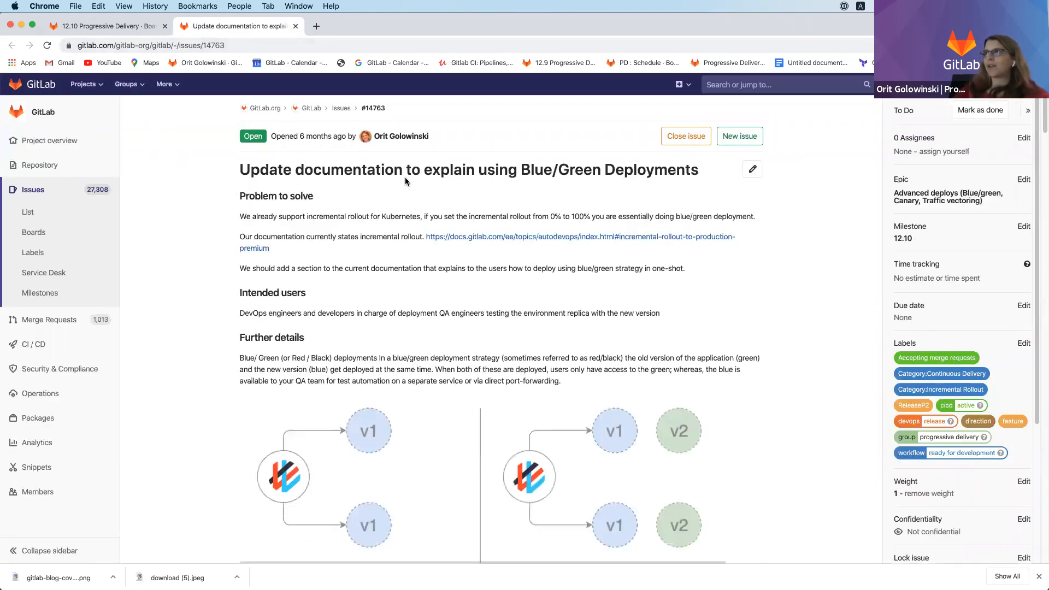
pyautogui.moveTo(509, 186)
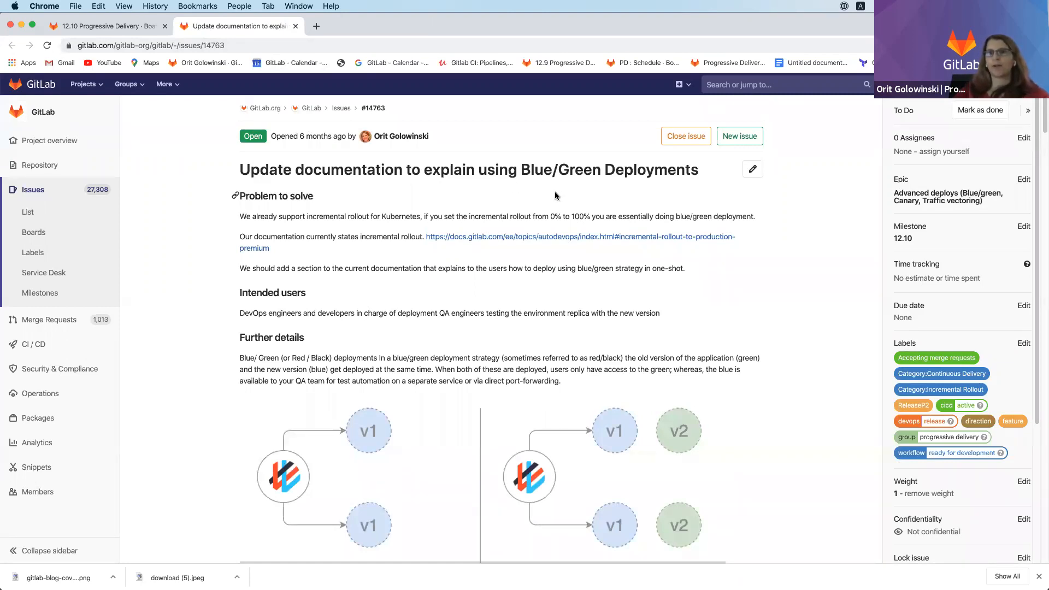
pyautogui.moveTo(555, 199)
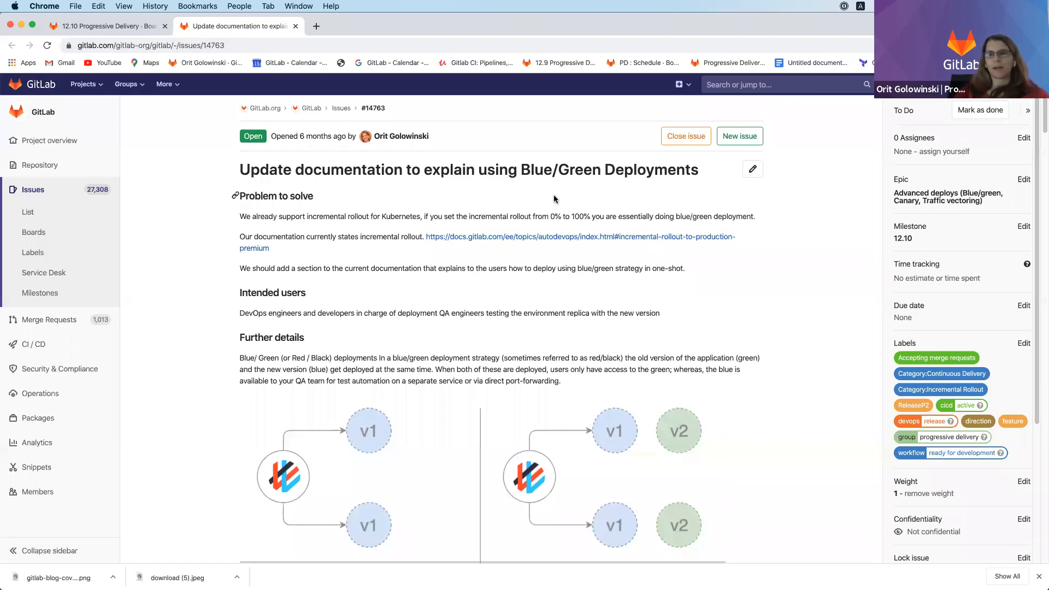